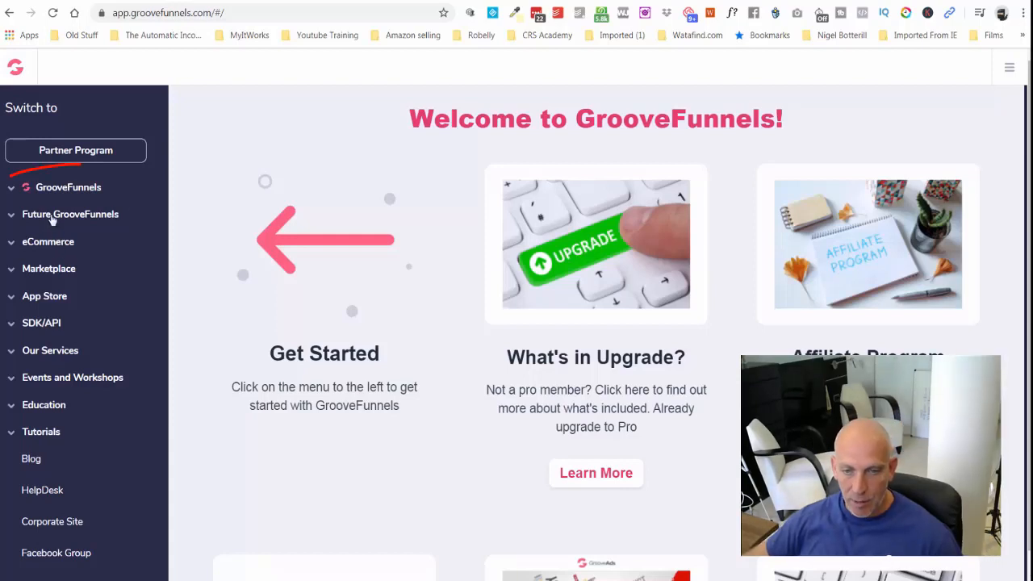
Expand GrooveFunnels in the sidebar and open GroovePages to its My Sites dashboard
{"action": "left_click", "coordinate": [67, 187]}
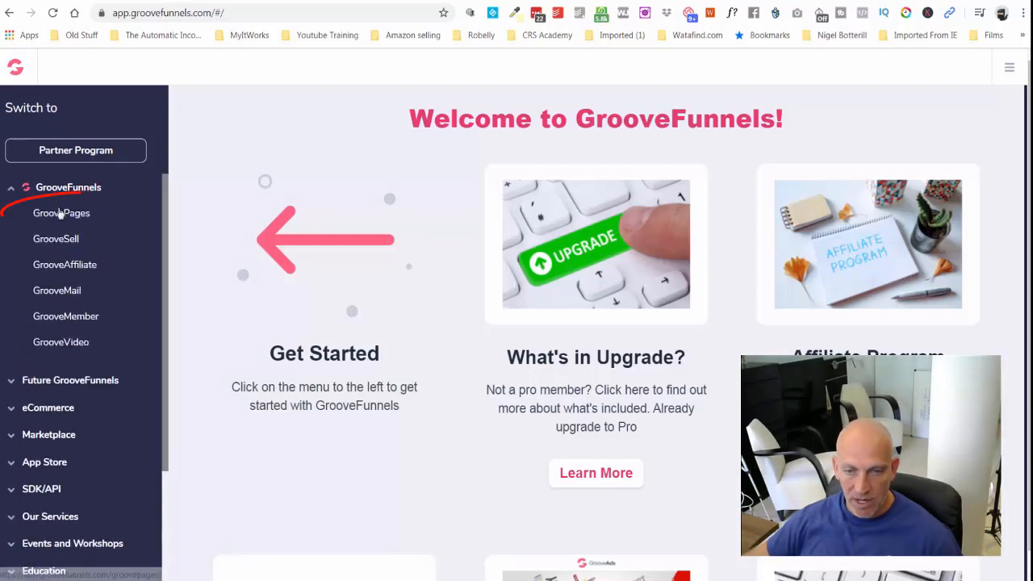
{"action": "left_click", "coordinate": [61, 212]}
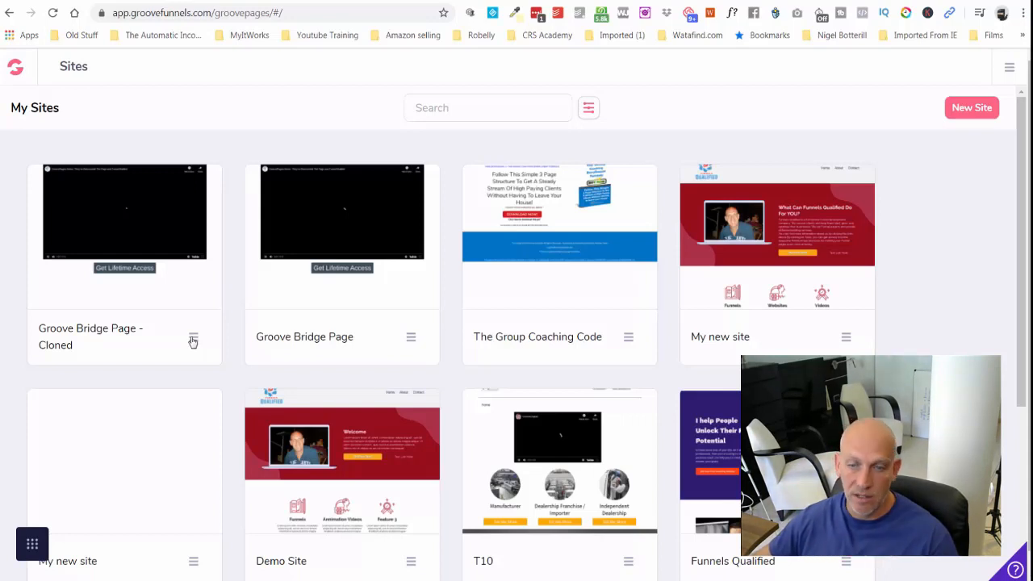
{"action": "mouse_move", "coordinate": [402, 339]}
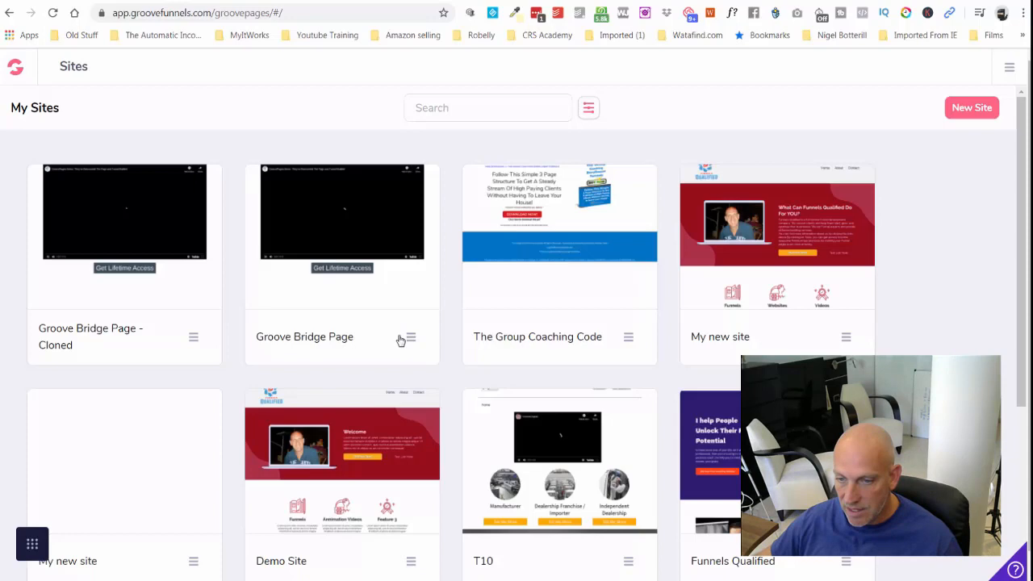
Open 'Groove Bridge Page - Cloned' in the builder, then view and close Popup 1
{"action": "left_click", "coordinate": [193, 337]}
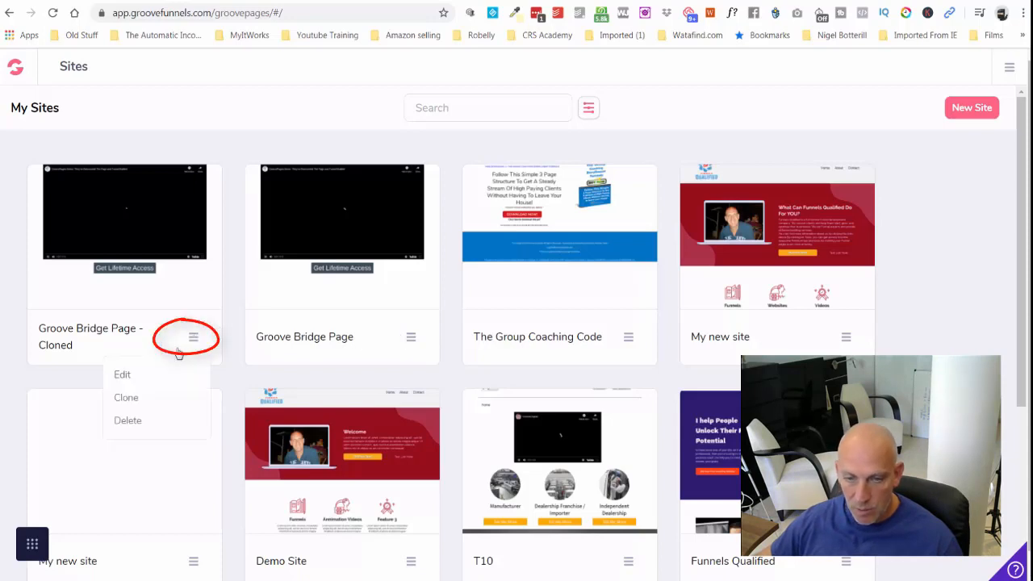
{"action": "left_click", "coordinate": [122, 374]}
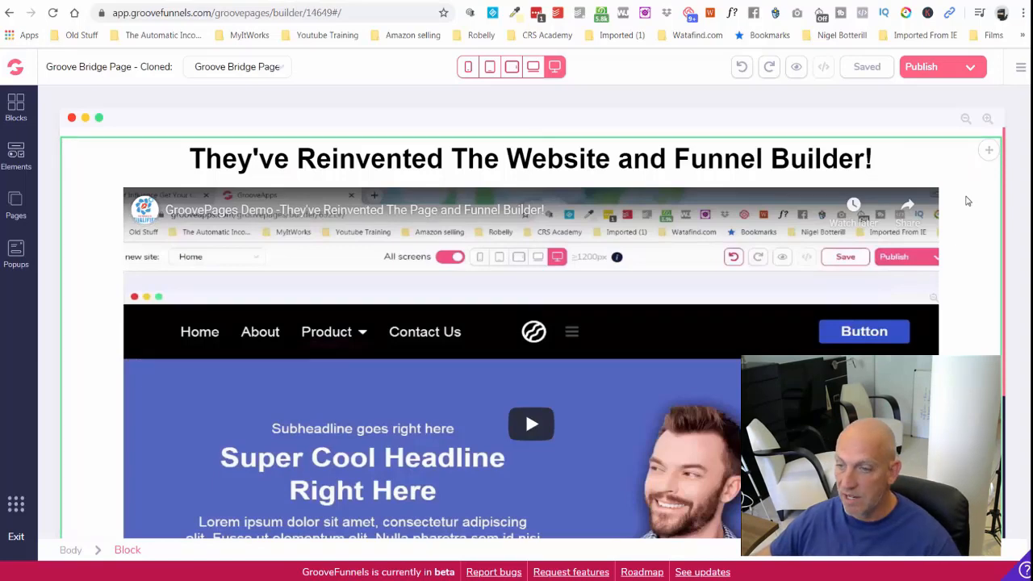
{"action": "scroll", "scroll_direction": "down", "scroll_amount": 3}
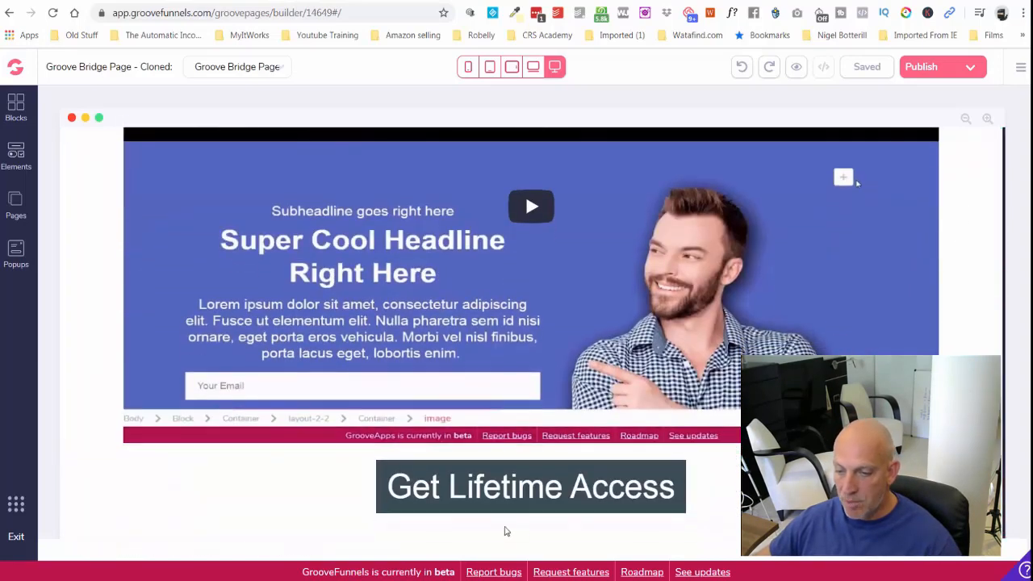
{"action": "left_click", "coordinate": [15, 254]}
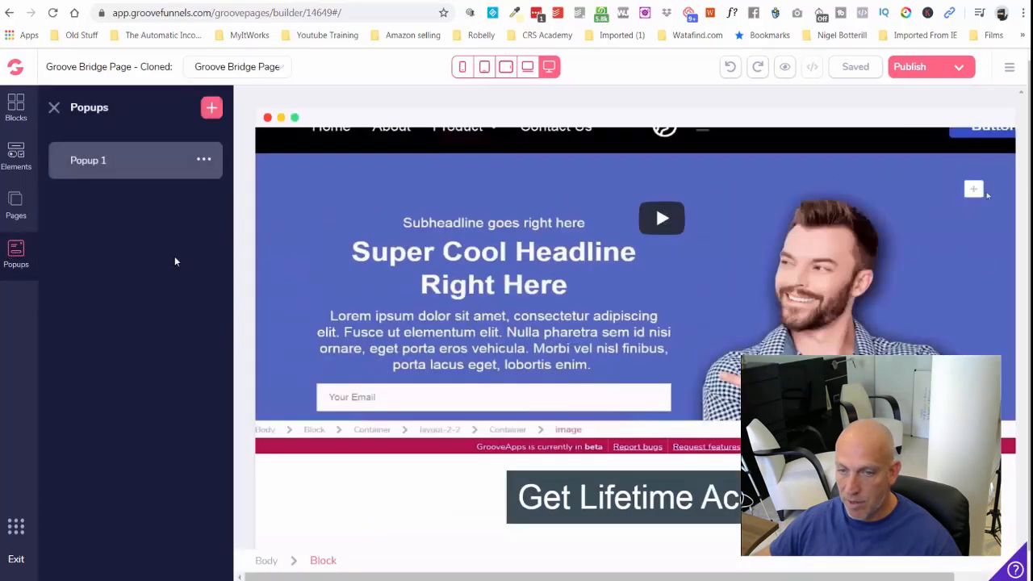
{"action": "left_click", "coordinate": [88, 160]}
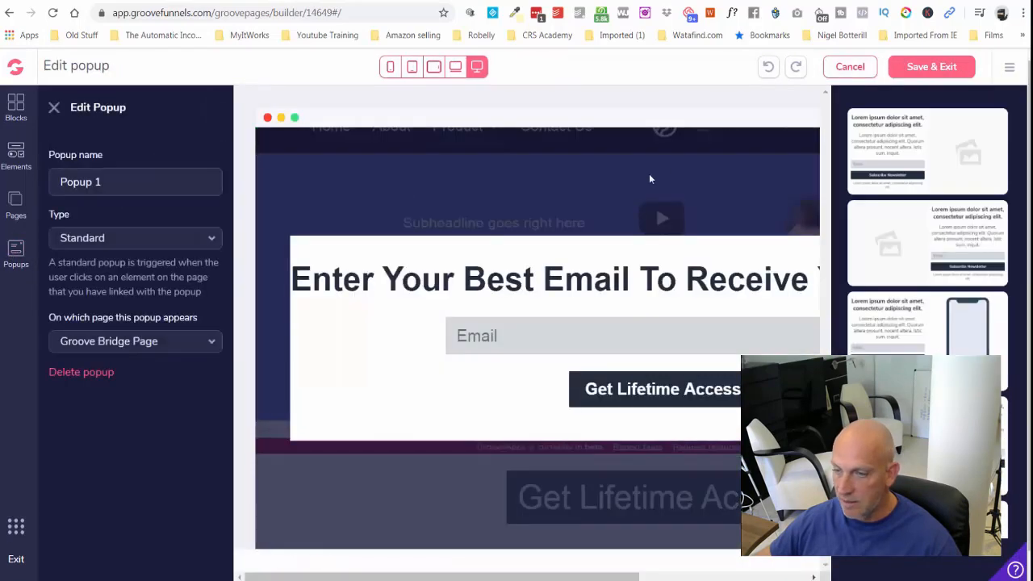
{"action": "left_click", "coordinate": [549, 279]}
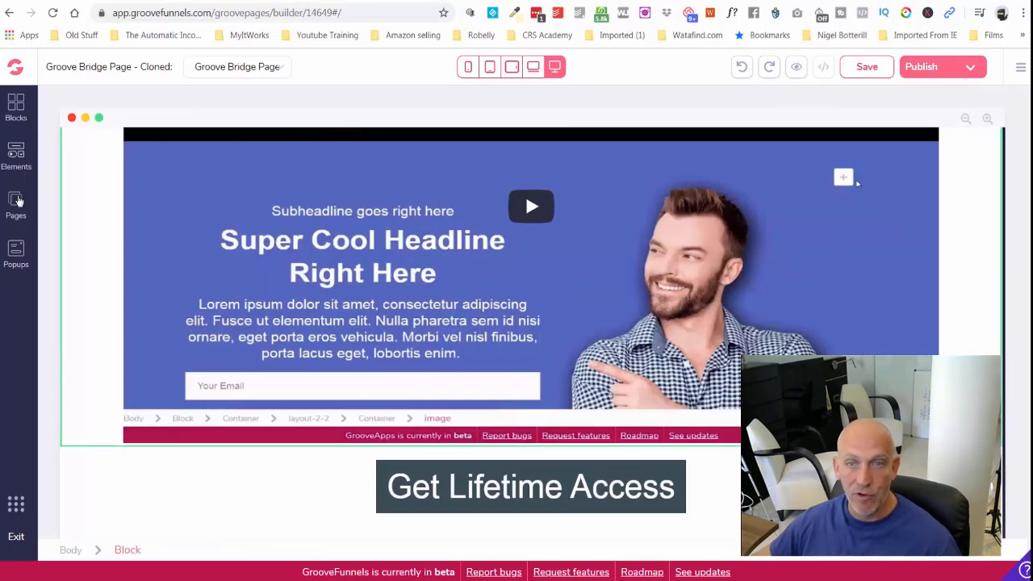
Add a new Page 2 to the site, starting from scratch
{"action": "left_click", "coordinate": [16, 202]}
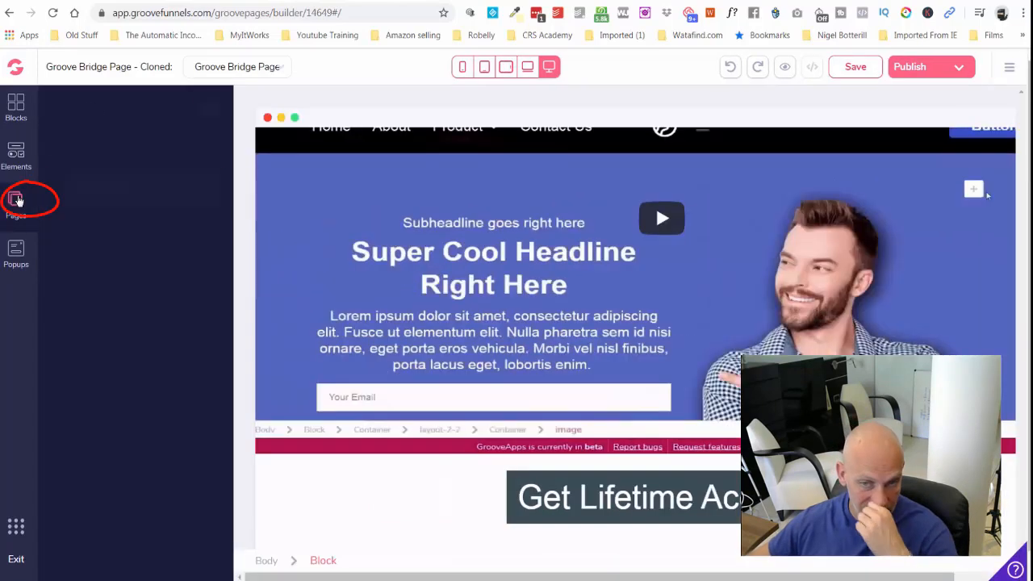
{"action": "left_click", "coordinate": [16, 200]}
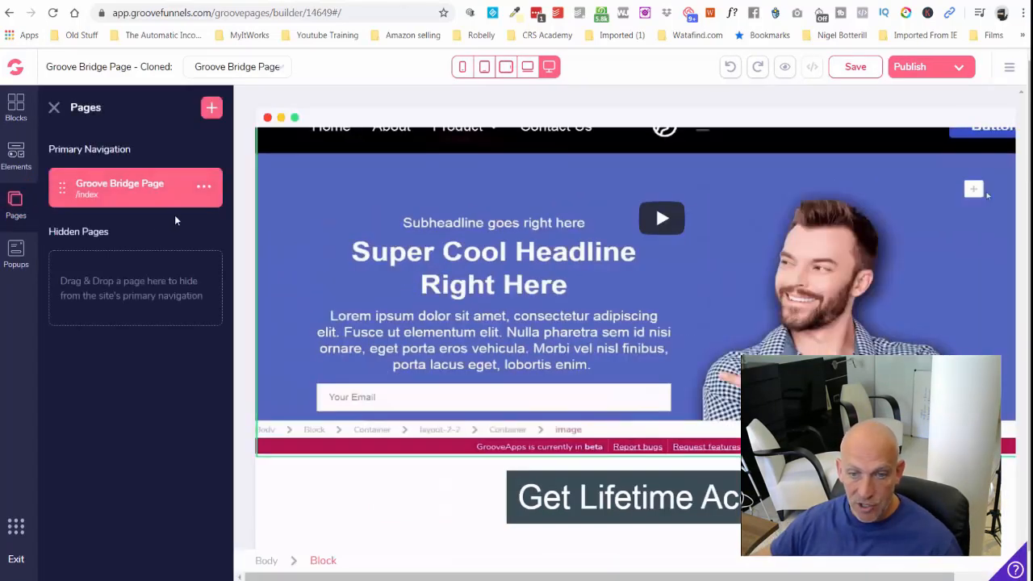
{"action": "left_click", "coordinate": [211, 107]}
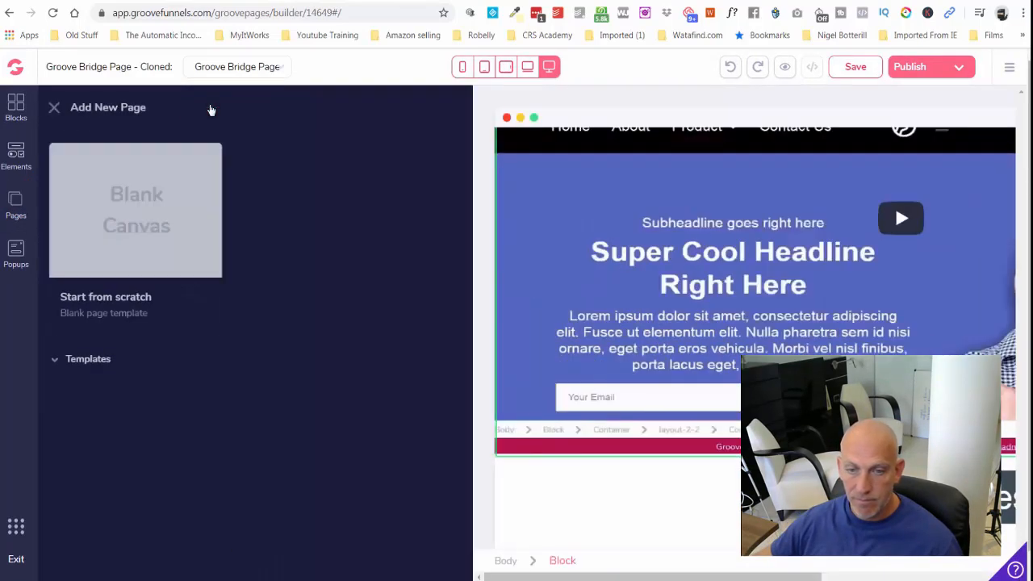
{"action": "left_click", "coordinate": [136, 210]}
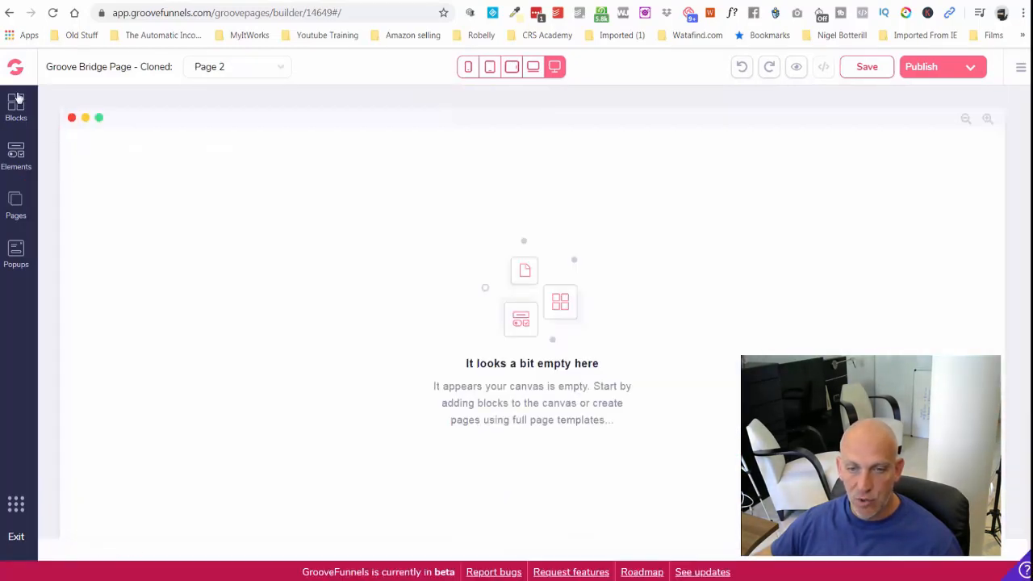
Place a Wireframes Empty container block on Page 2 and return to the Pages list
{"action": "left_click", "coordinate": [16, 105]}
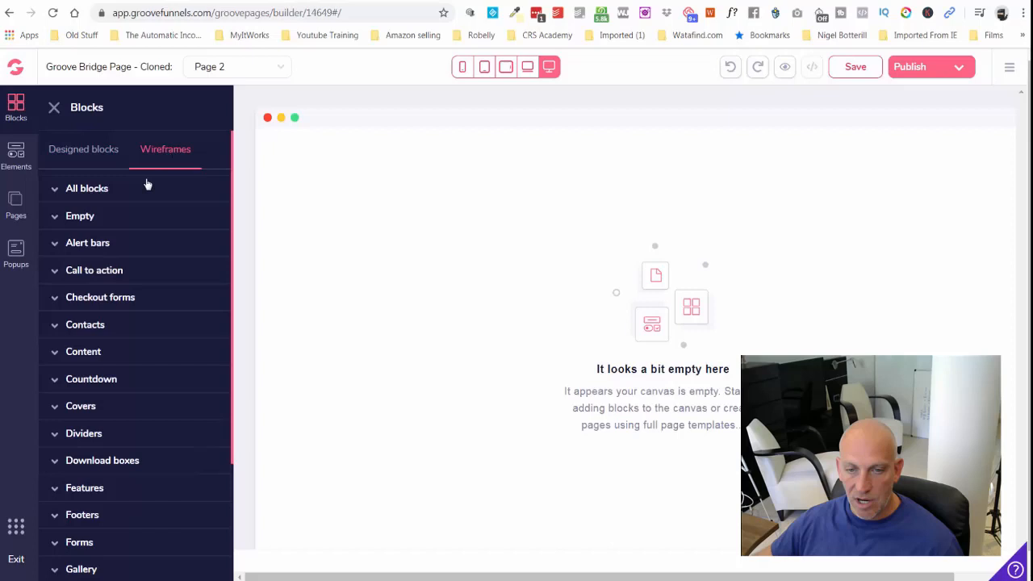
{"action": "left_click", "coordinate": [80, 216]}
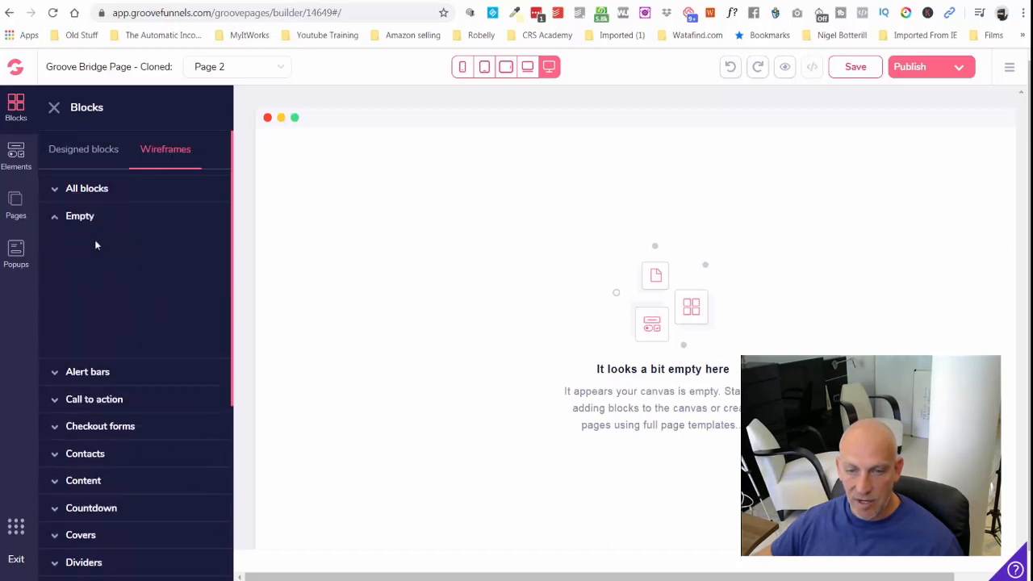
{"action": "left_click", "coordinate": [80, 216]}
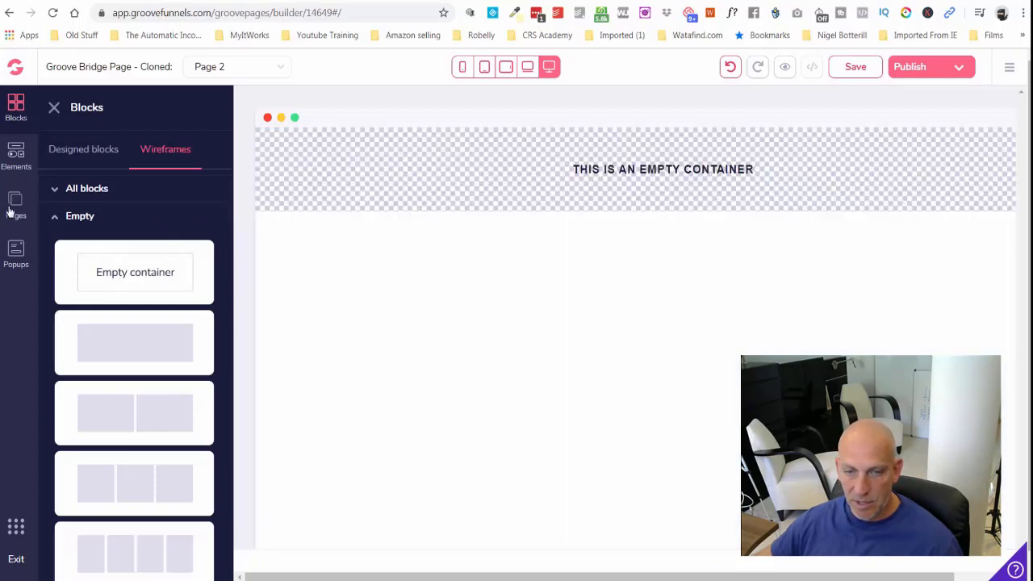
{"action": "left_click", "coordinate": [16, 200]}
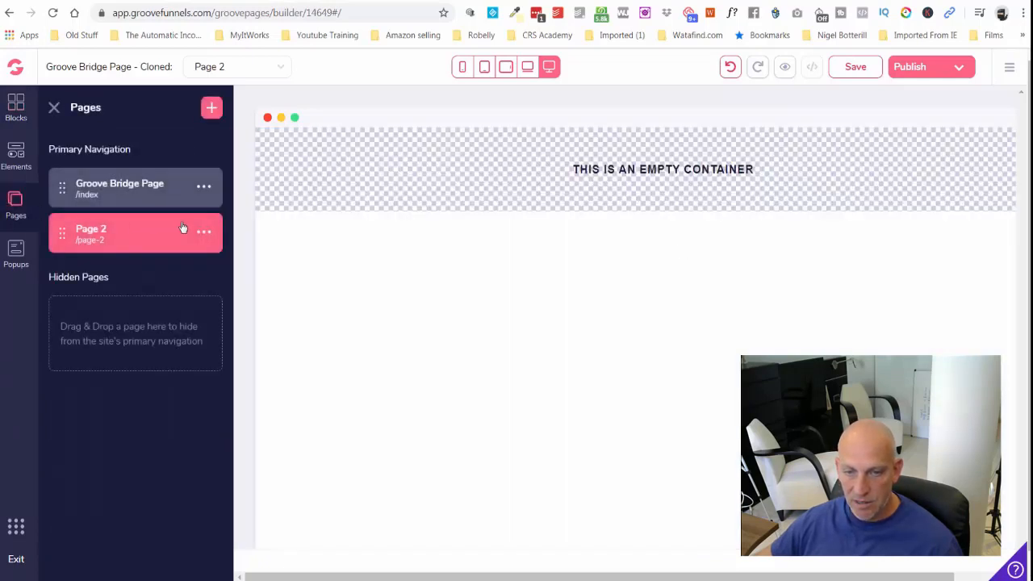
Name Page 2 'Affiliate Redirect' in its page settings and open a new browser tab
{"action": "left_click", "coordinate": [204, 232]}
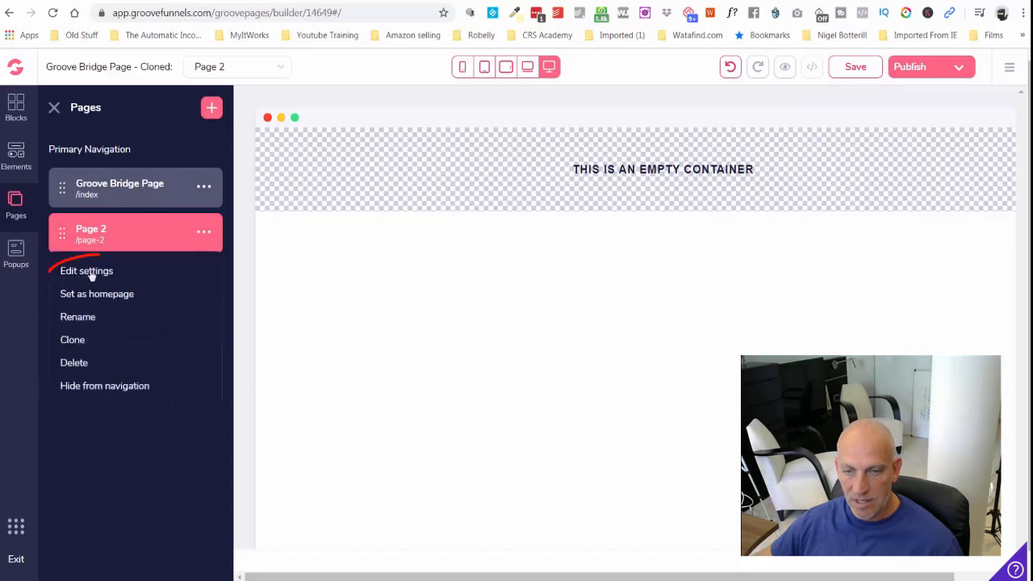
{"action": "left_click", "coordinate": [87, 271]}
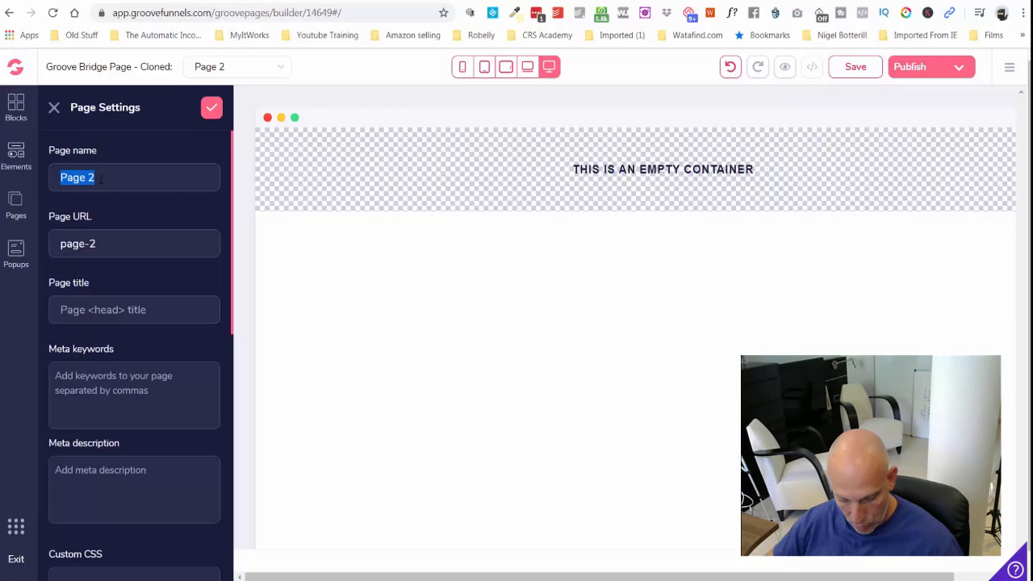
{"action": "type", "text": "Affiliat"}
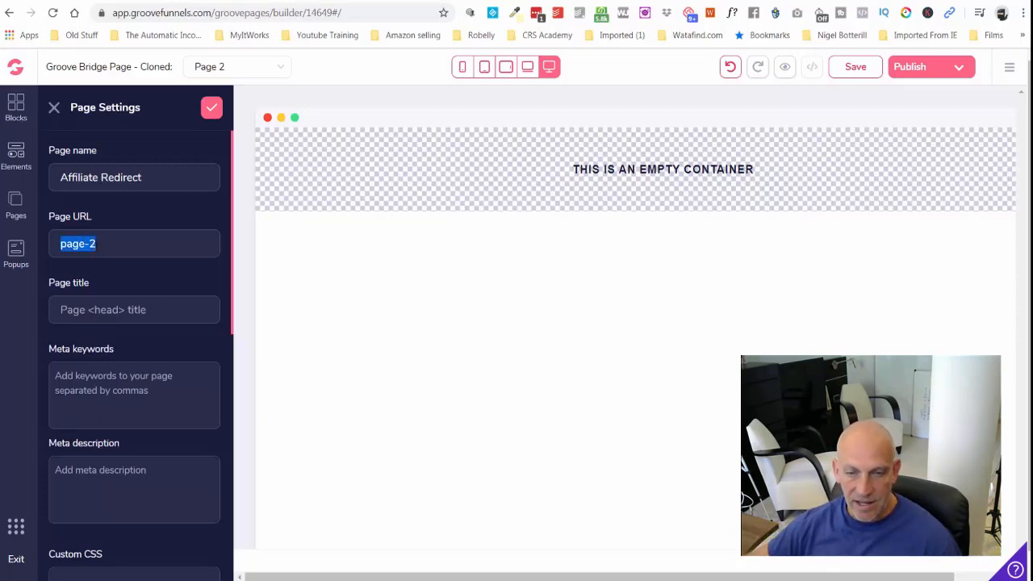
{"action": "mouse_move", "coordinate": [813, 111]}
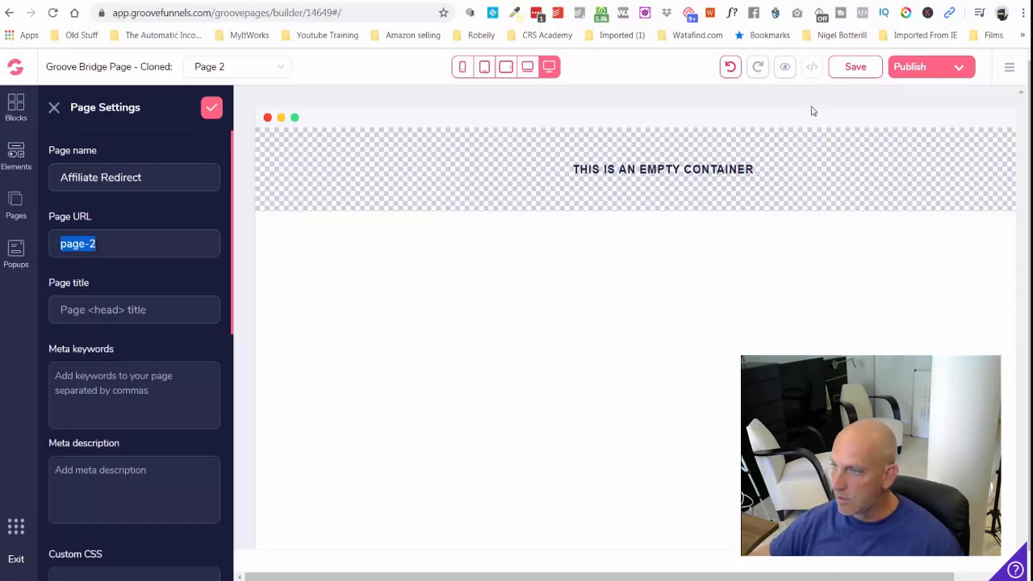
{"action": "left_click", "coordinate": [662, 170]}
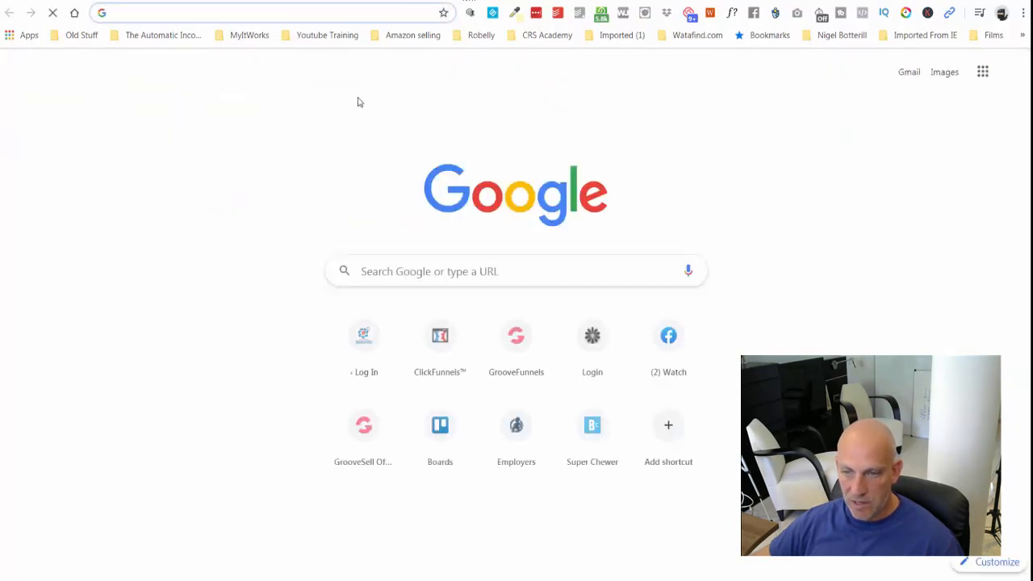
Copy the GrooveFunnels Product Index Page affiliate link from GrooveSell and return to page settings
{"action": "left_click", "coordinate": [516, 335]}
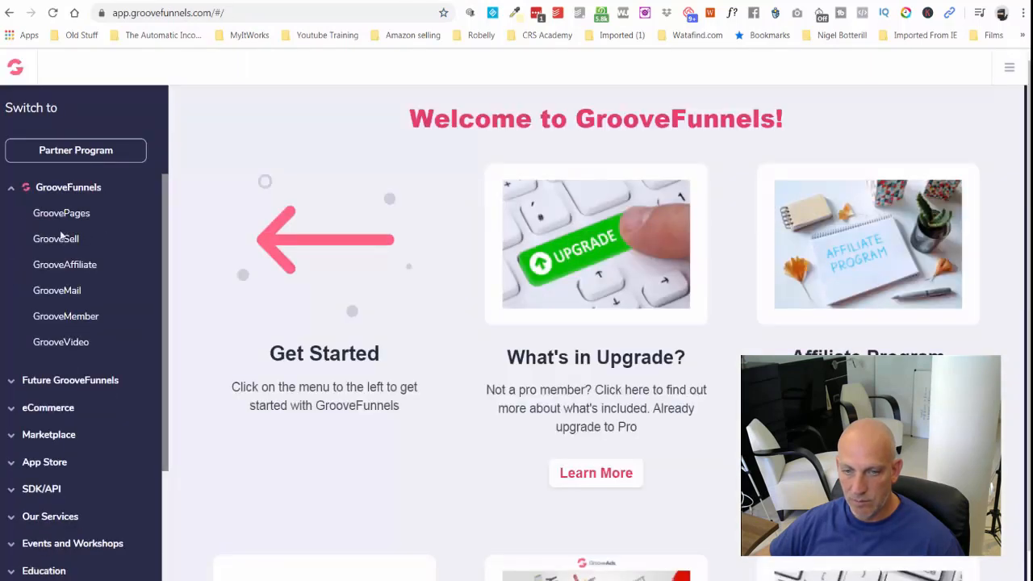
{"action": "left_click", "coordinate": [55, 238]}
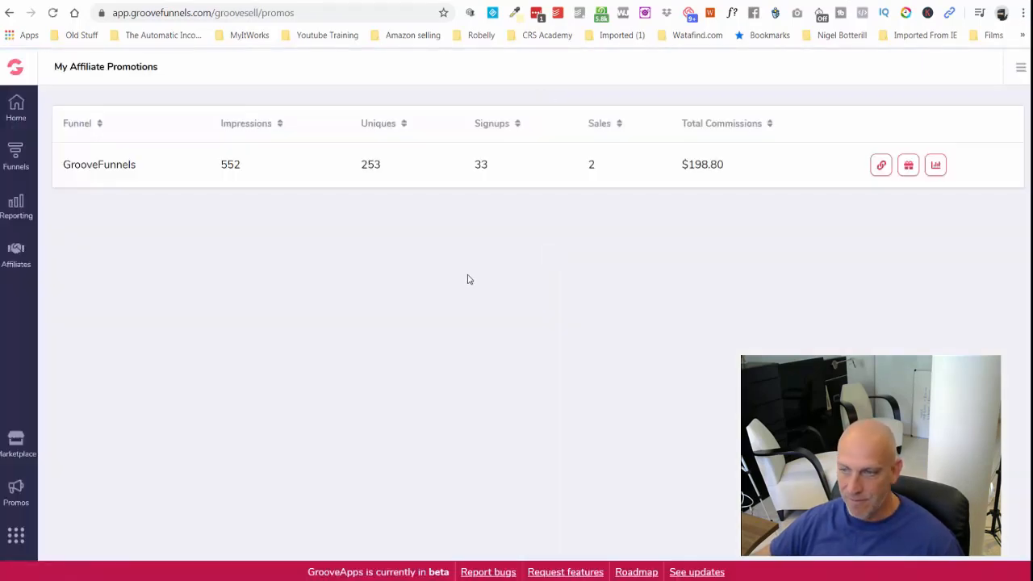
{"action": "left_click", "coordinate": [881, 165]}
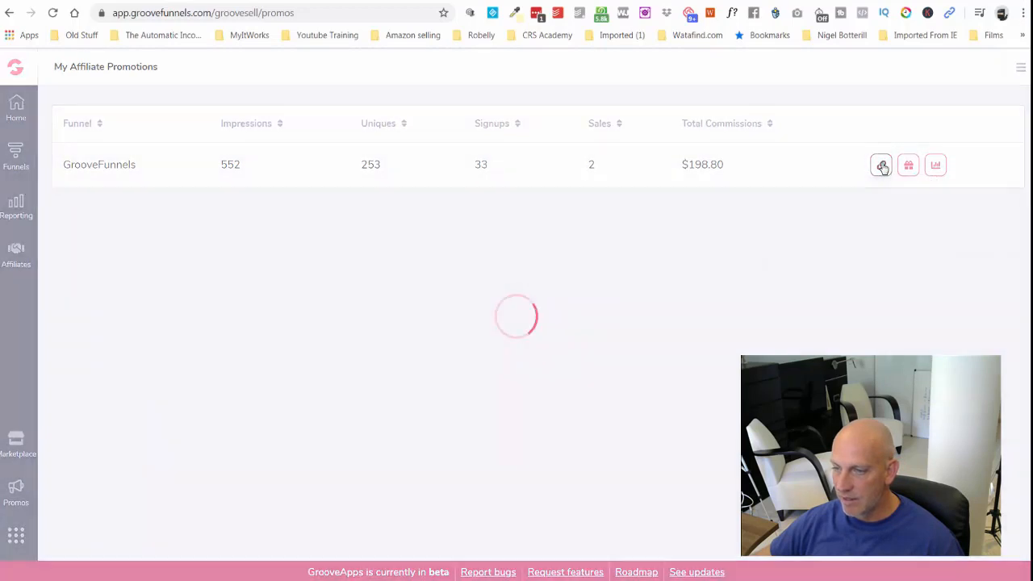
{"action": "left_click", "coordinate": [881, 165]}
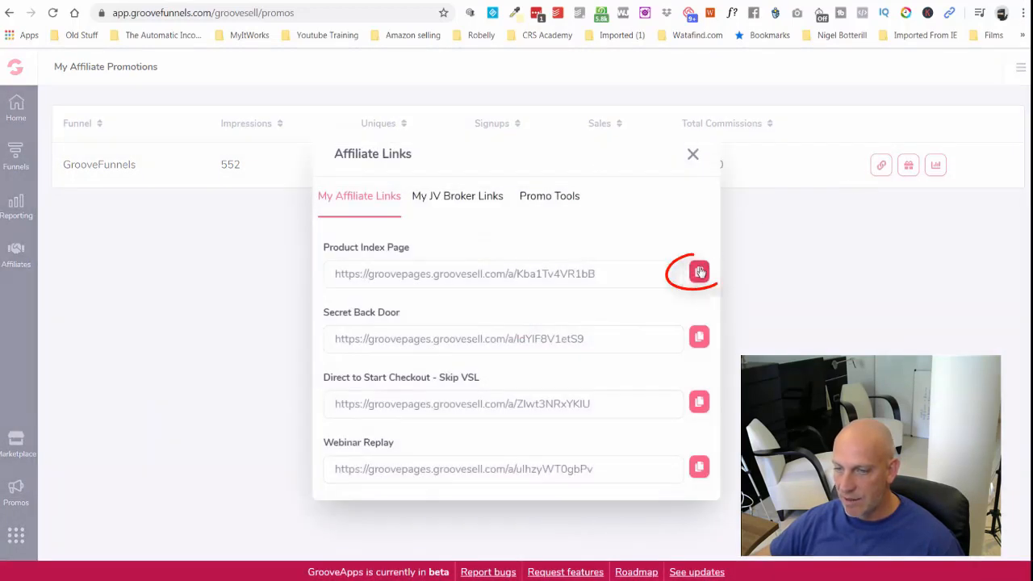
{"action": "left_click", "coordinate": [699, 271]}
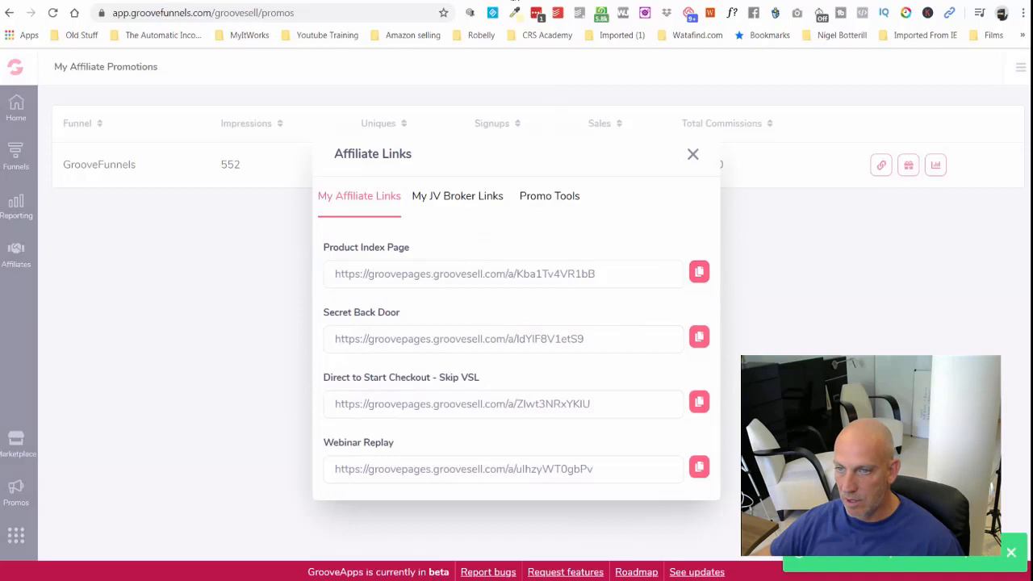
{"action": "left_click", "coordinate": [464, 274]}
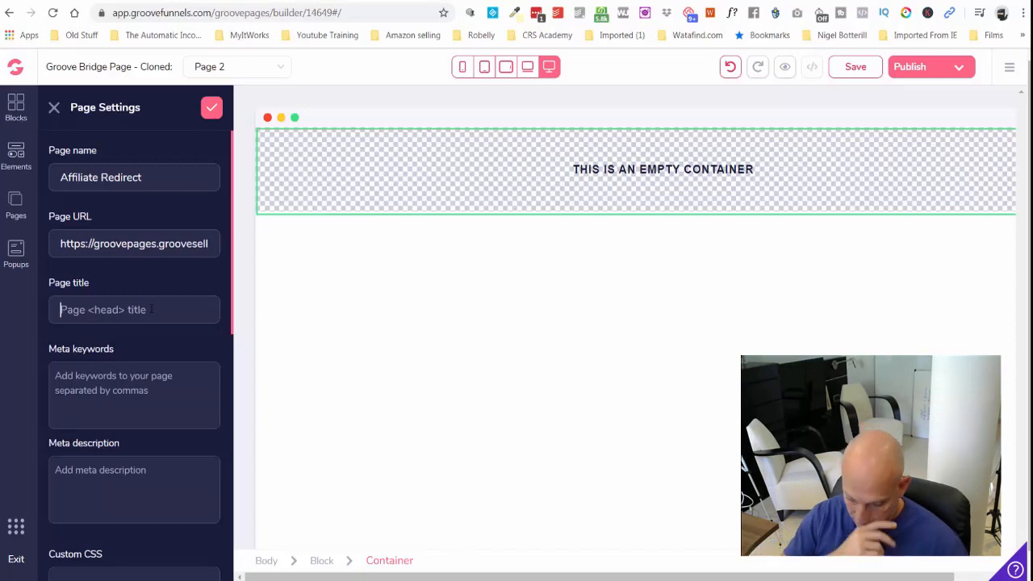
Enter 'GroovePages Lifetime Access' as the page title and scroll to the code includes
{"action": "type", "text": "K"}
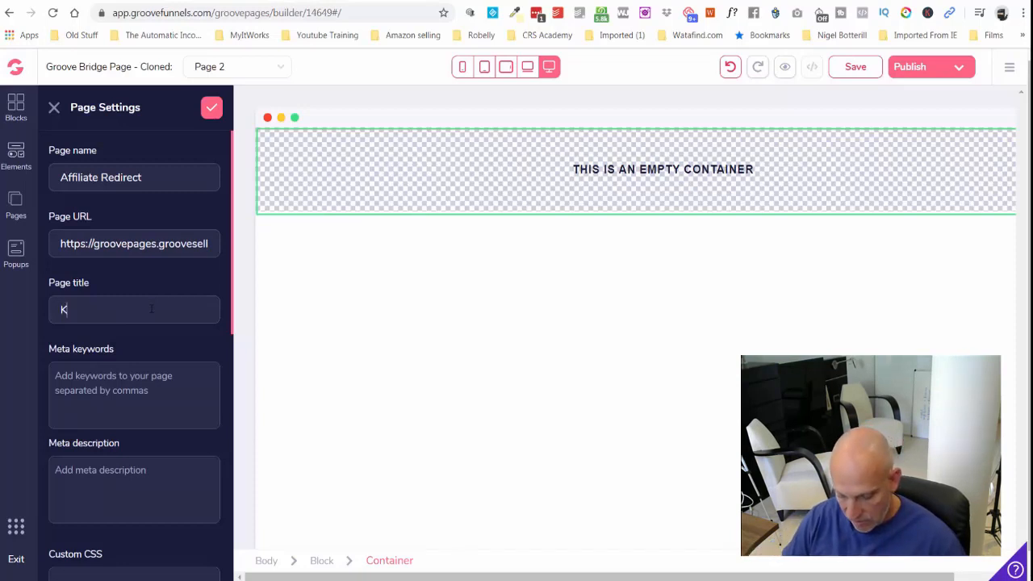
{"action": "type", "text": "rooveS"}
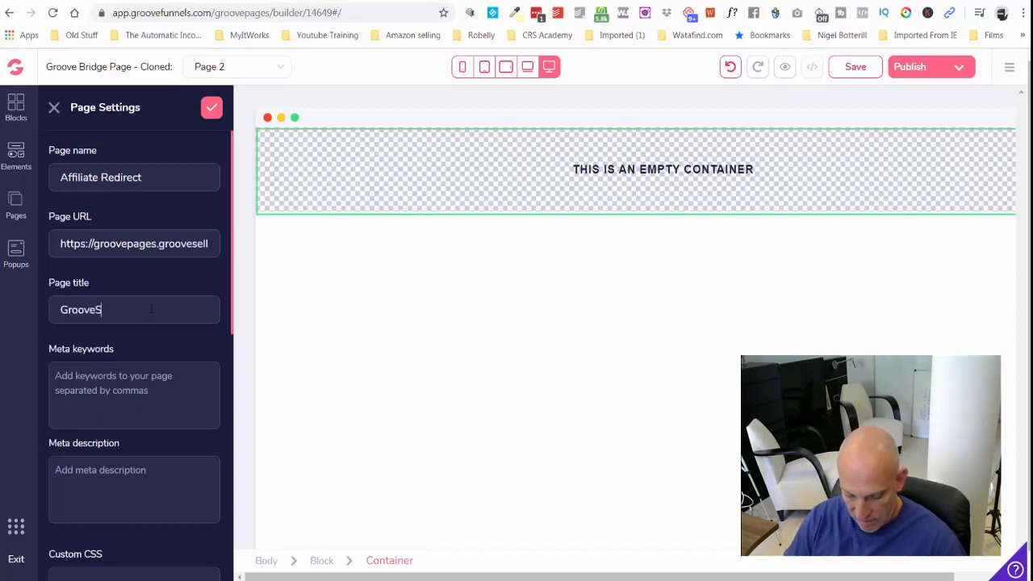
{"action": "key", "text": "Backspace"}
{"action": "type", "text": "Pages Lifetime Access"}
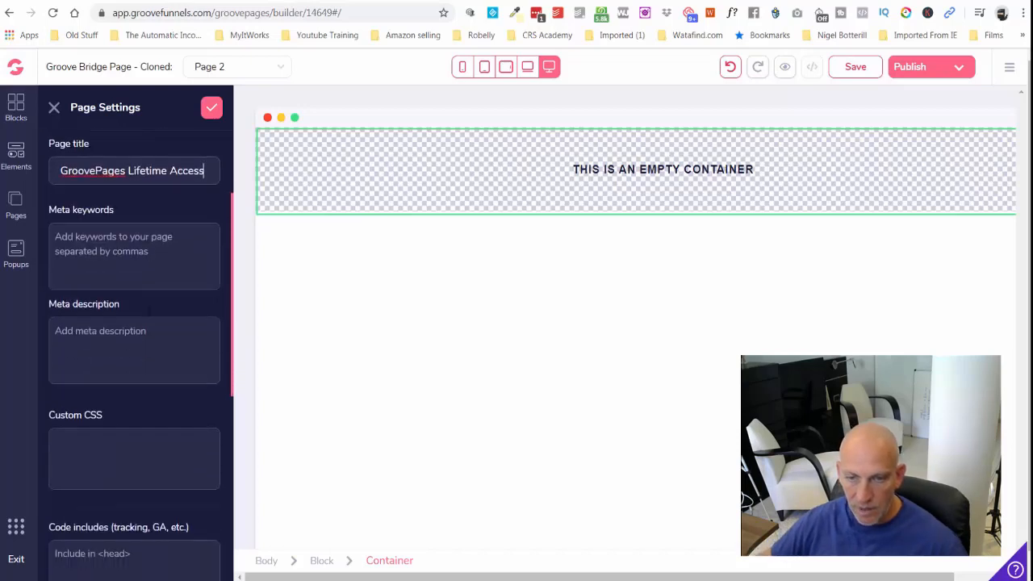
{"action": "scroll", "scroll_direction": "down", "scroll_amount": 3}
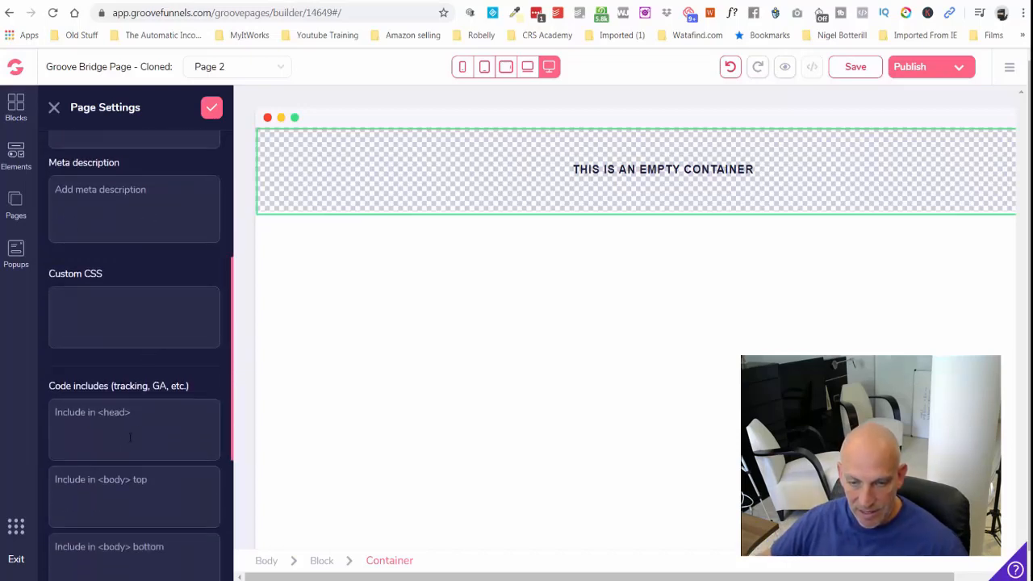
Add the meta refresh tag to Include in <head> and replace its DOMAIN.COM placeholder
{"action": "left_click", "coordinate": [134, 428]}
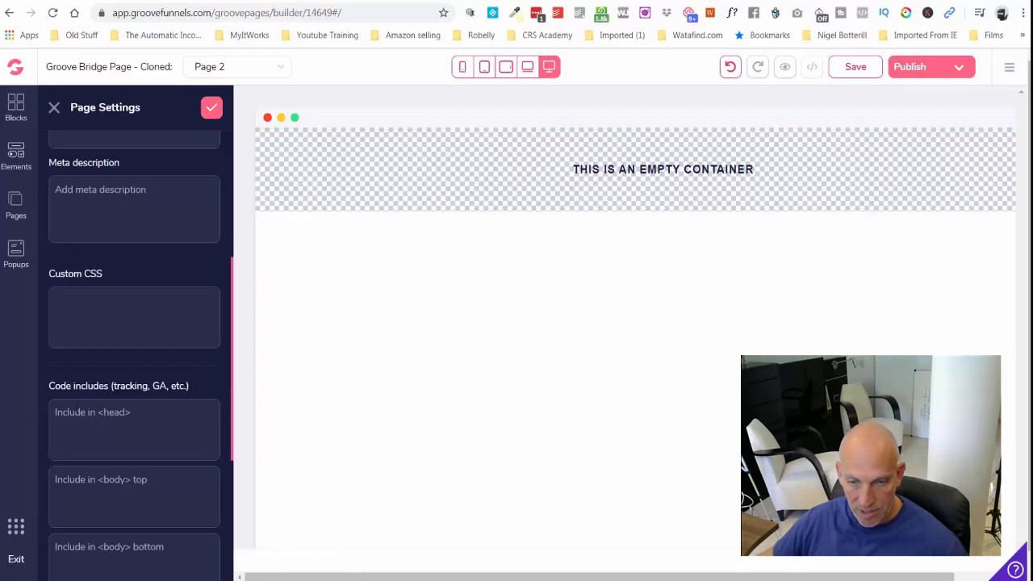
{"action": "type", "text": "<meta http-equiv=\"refresh\" content=\"0; URL='DOMAIN.COM'\" />"}
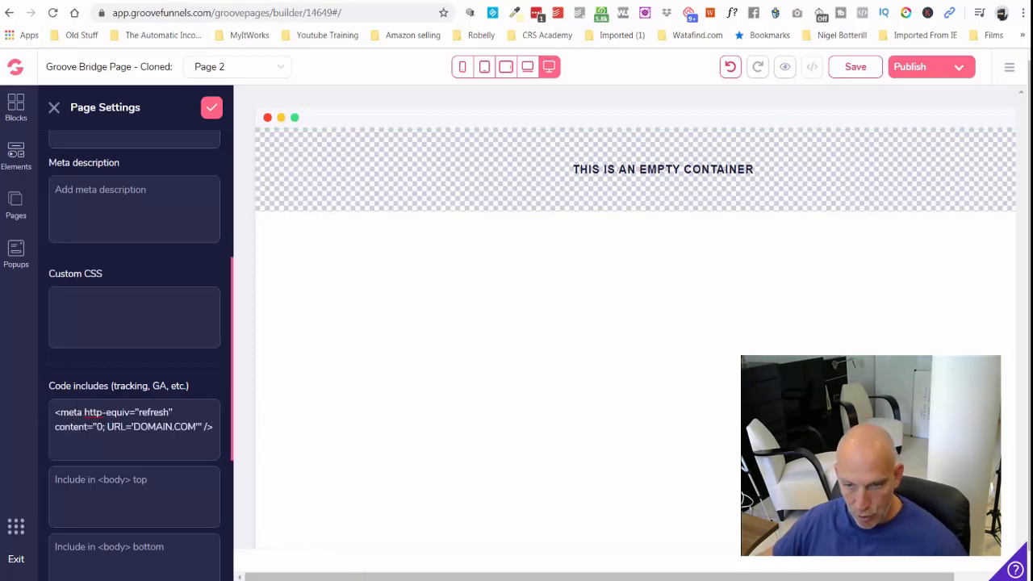
{"action": "double_click", "coordinate": [153, 427]}
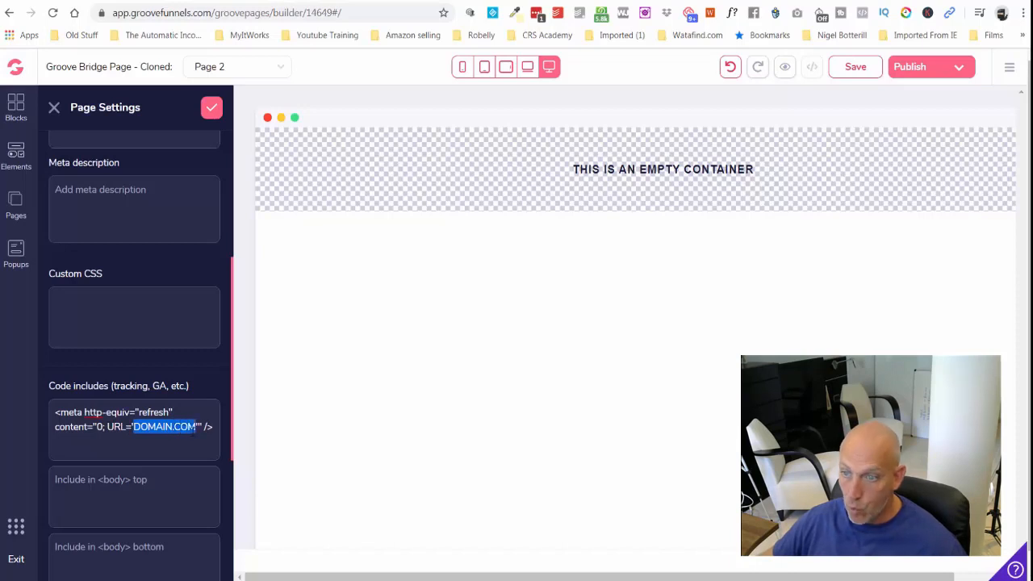
{"action": "left_click", "coordinate": [636, 170]}
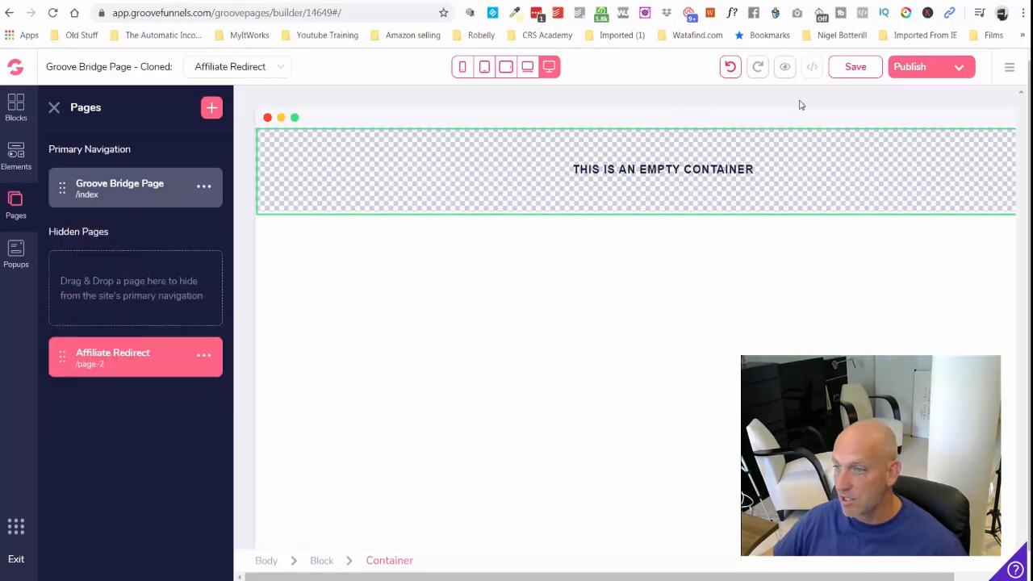
Save the site and open Publish Settings
{"action": "left_click", "coordinate": [856, 66]}
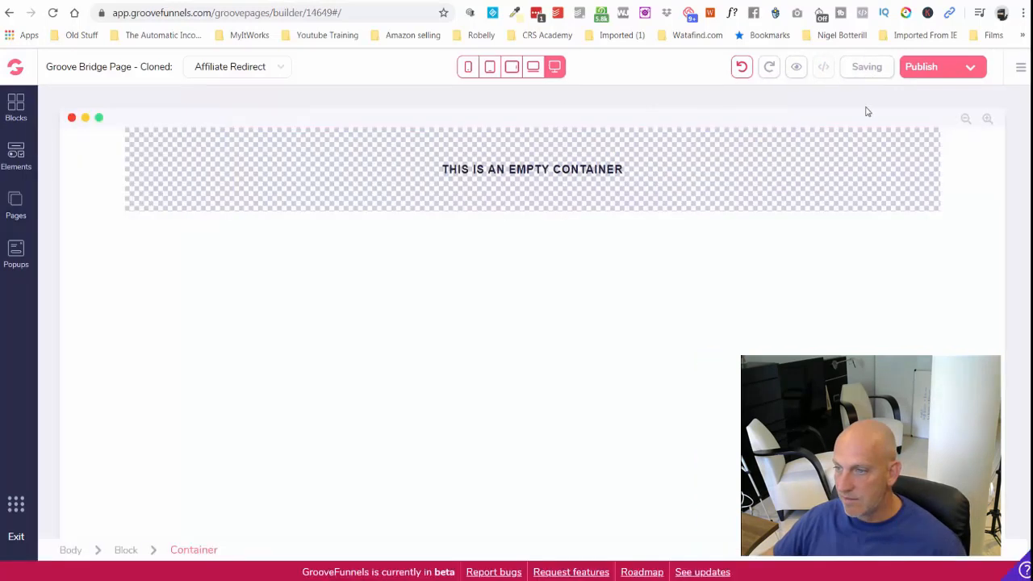
{"action": "left_click", "coordinate": [921, 66]}
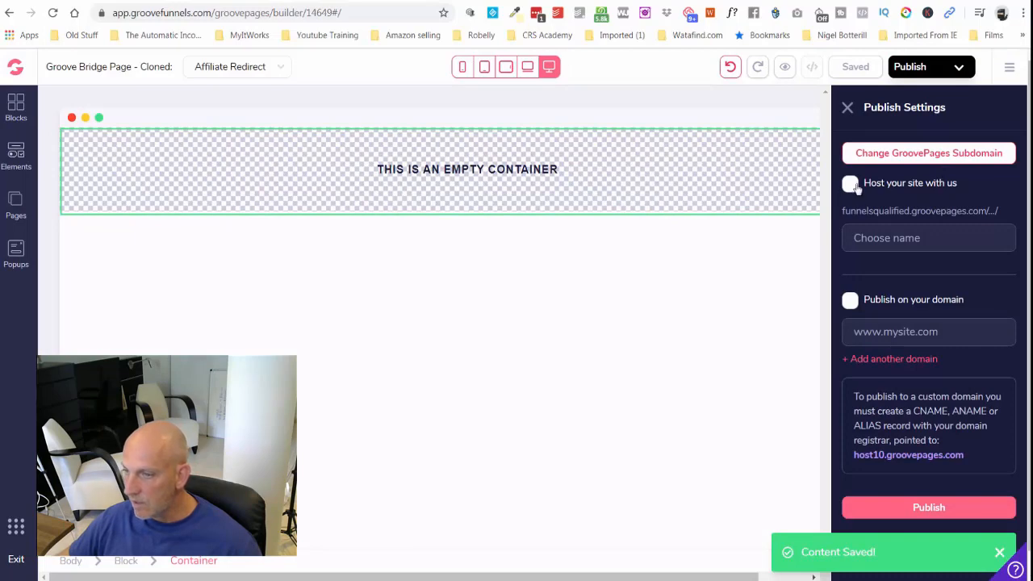
Enable hosting on the GroovePages subdomain and name the folder 'grooveaffiliate'
{"action": "left_click", "coordinate": [850, 183]}
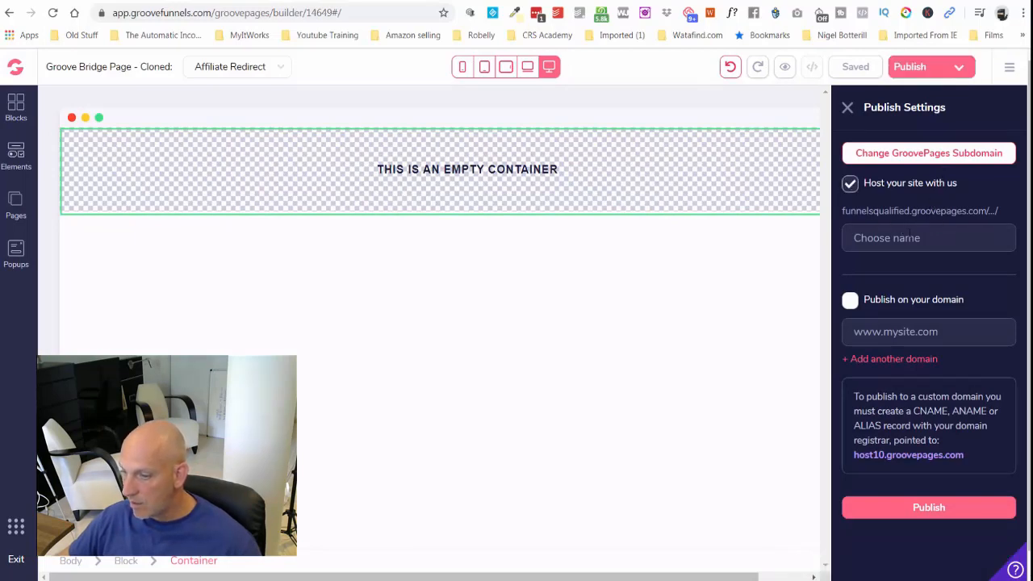
{"action": "left_click", "coordinate": [928, 237]}
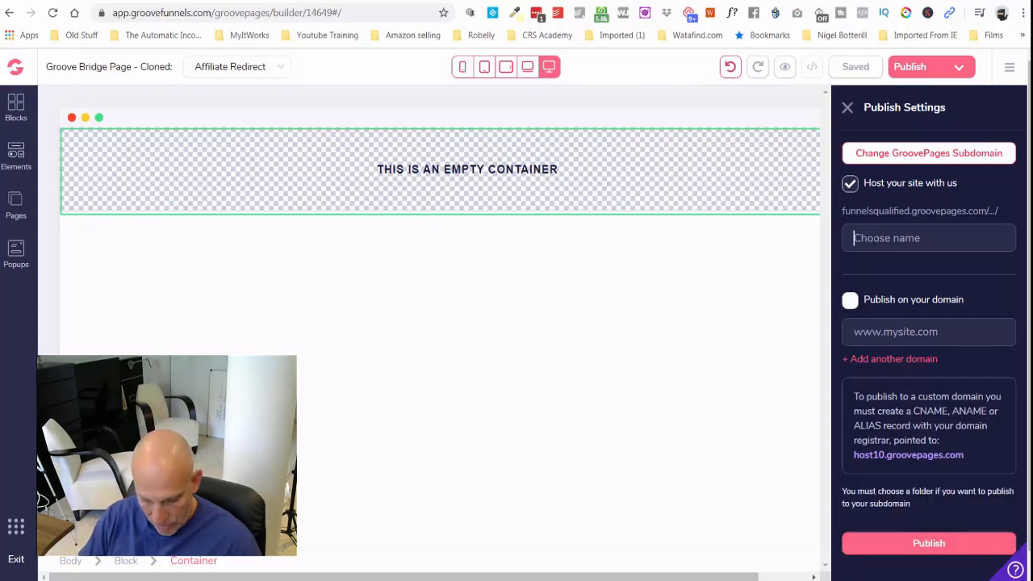
{"action": "type", "text": "Gro"}
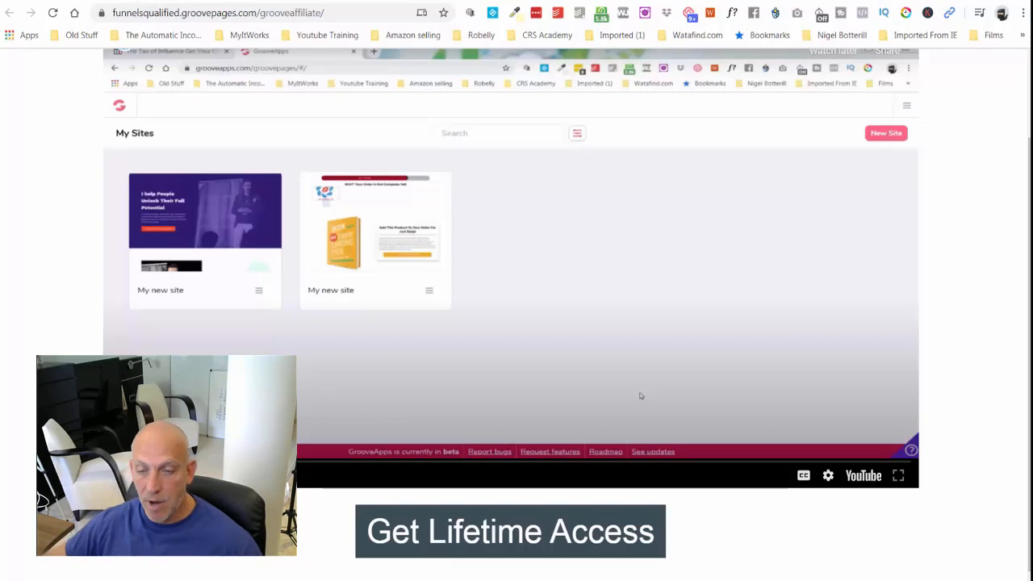
Open the Get Lifetime Access popup on the live page and submit an email
{"action": "left_click", "coordinate": [509, 531]}
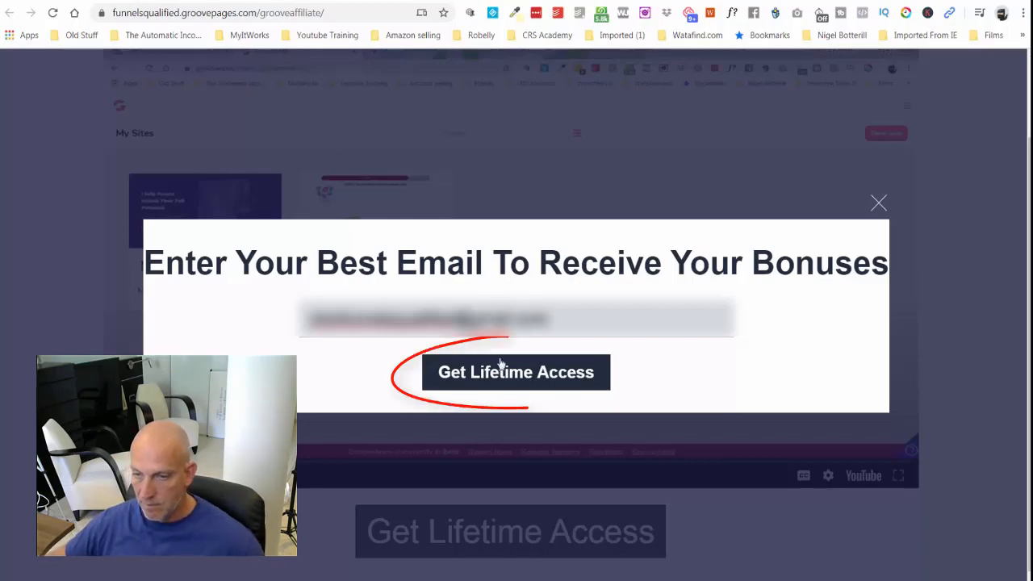
{"action": "left_click", "coordinate": [515, 372]}
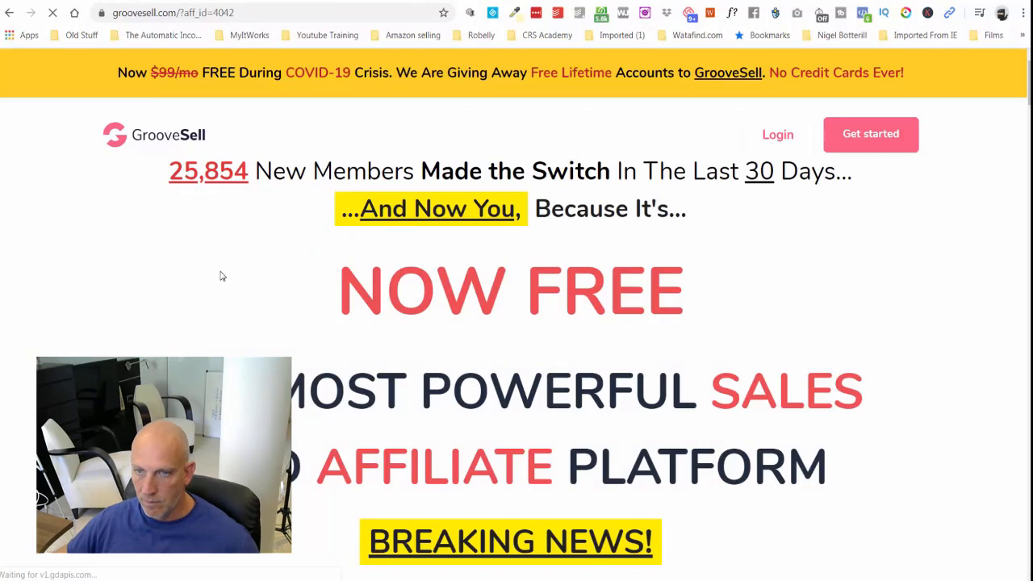
{"action": "mouse_move", "coordinate": [140, 320]}
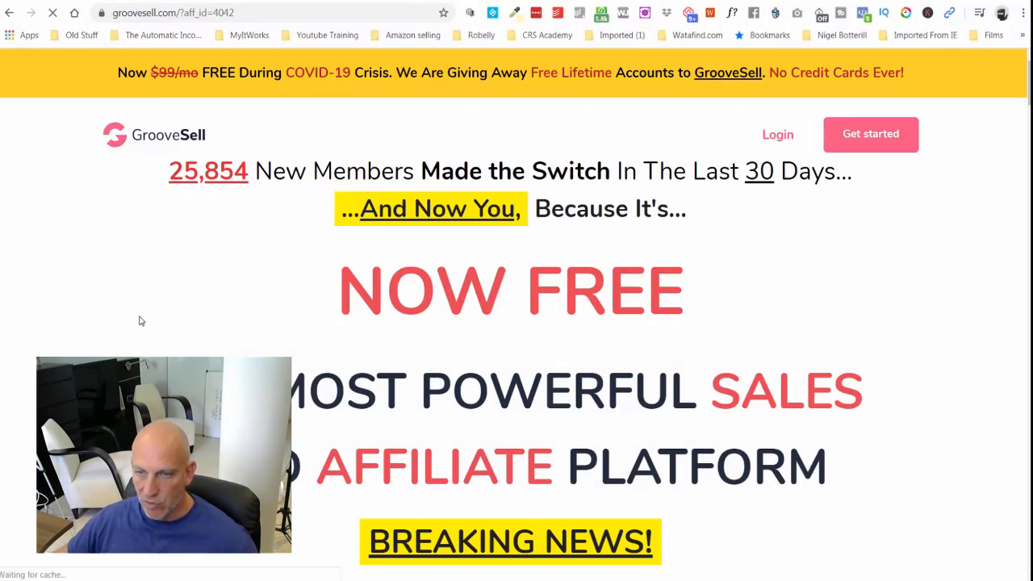
{"action": "scroll", "scroll_direction": "down", "scroll_amount": 3}
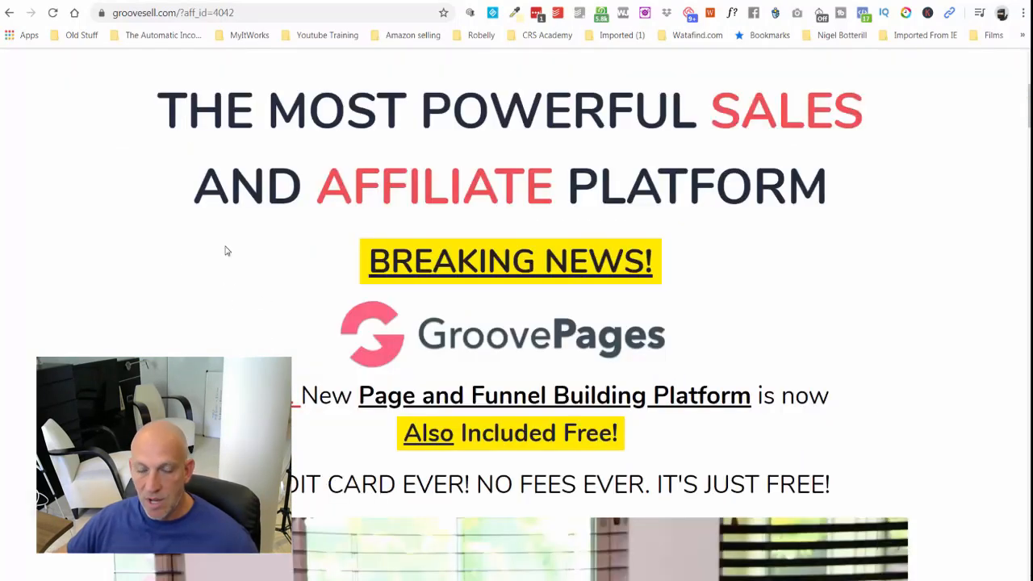